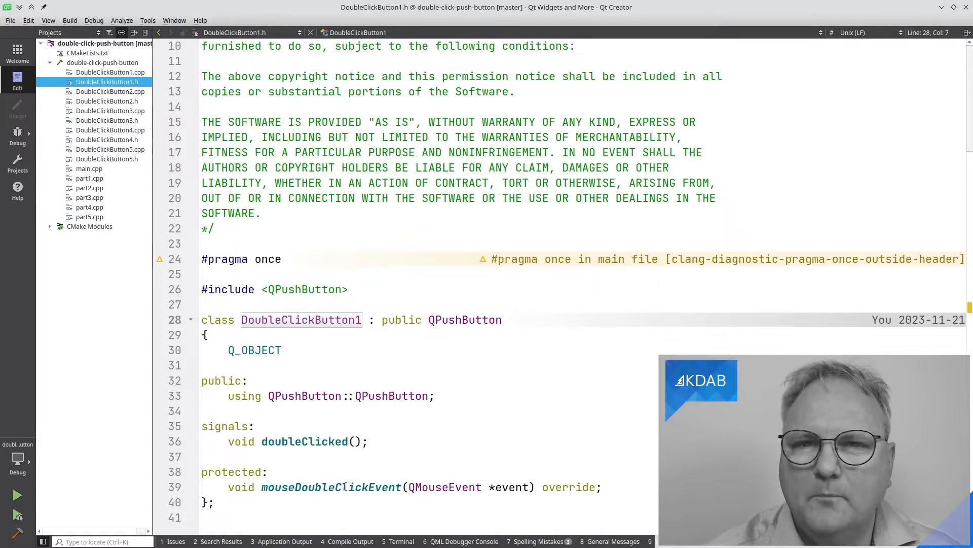
Step: Follow the mouseDoubleClickEvent declaration to its DoubleClickButton1.cpp implementation and select its name
left_click(354, 486)
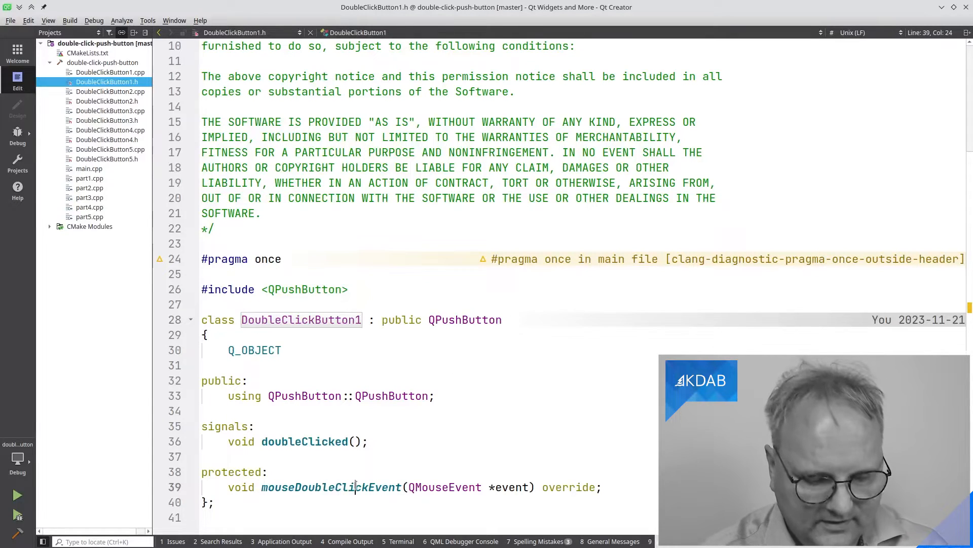
left_click(115, 72)
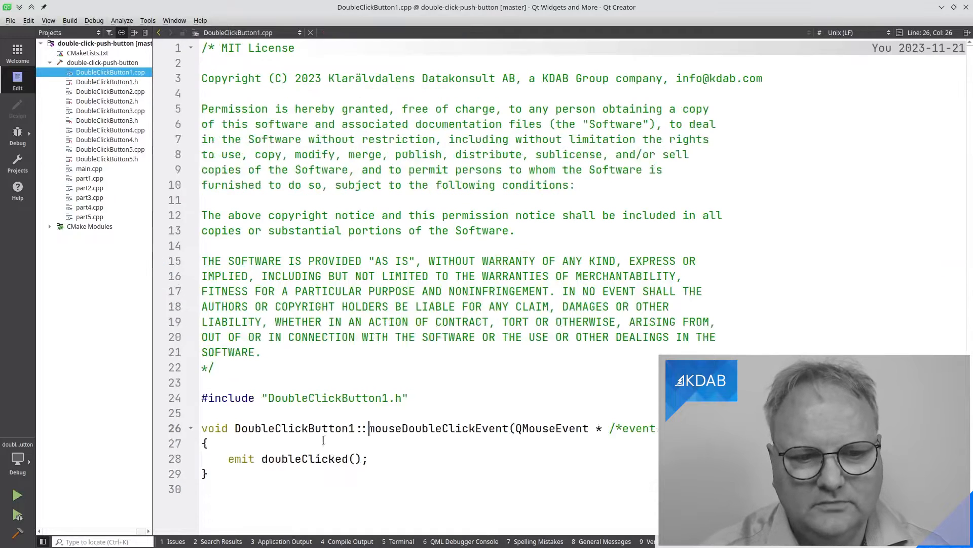
double_click(438, 428)
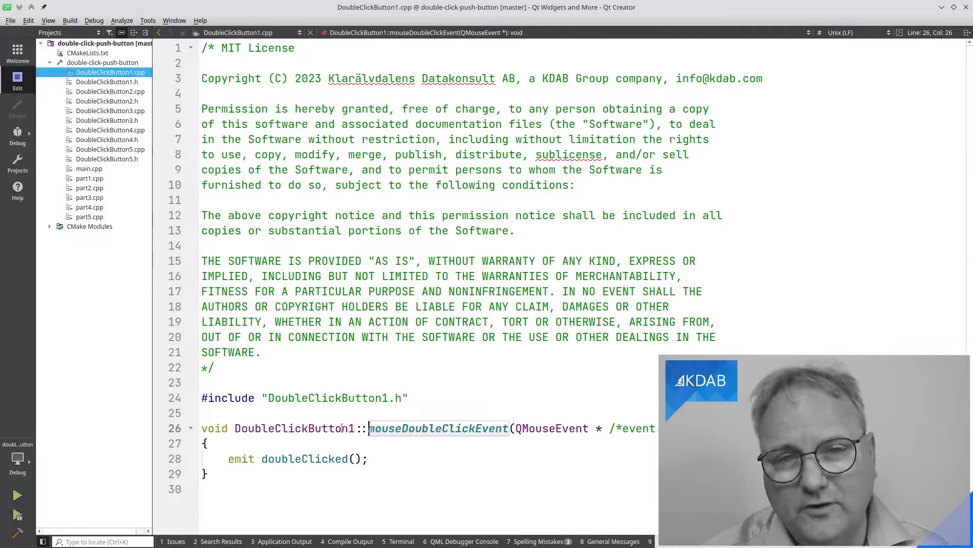
mouse_move(381, 441)
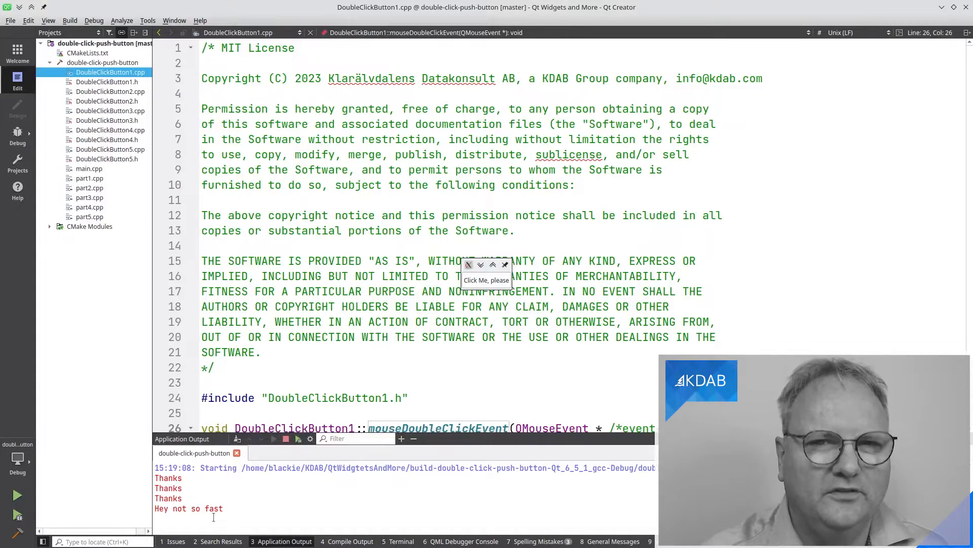
Step: Open DoubleClickButton2.cpp from the Projects tree
left_click(110, 91)
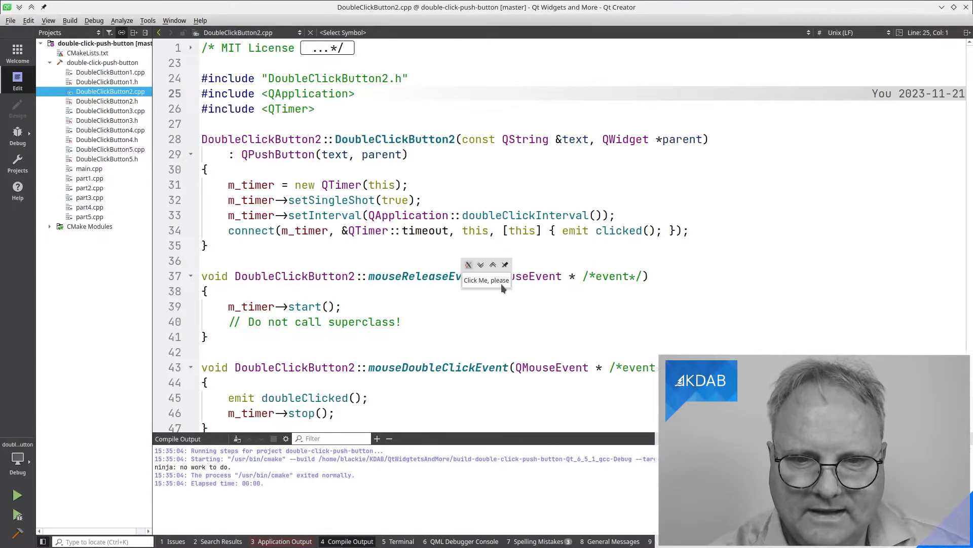
Step: Press the 'Click Me, please' test button twice in the running app
left_click(285, 541)
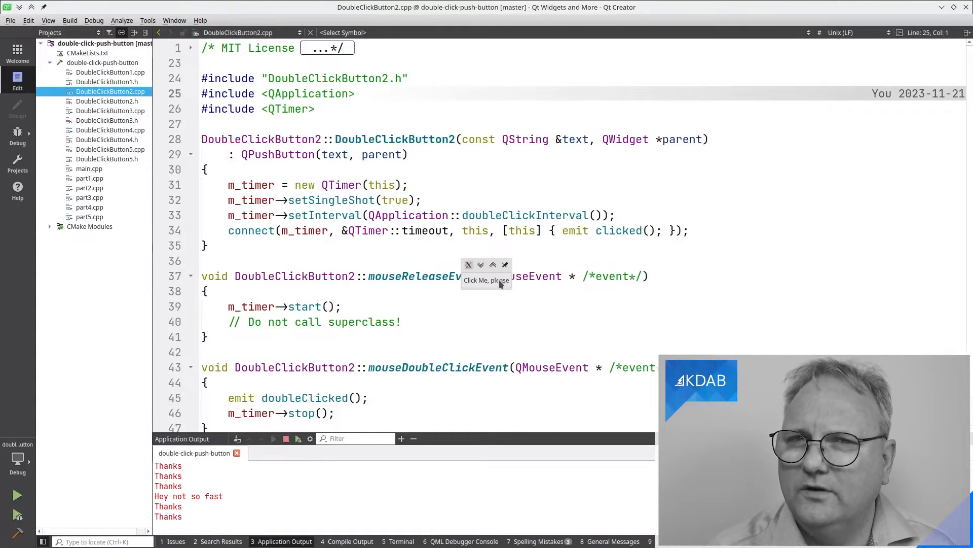
left_click(110, 111)
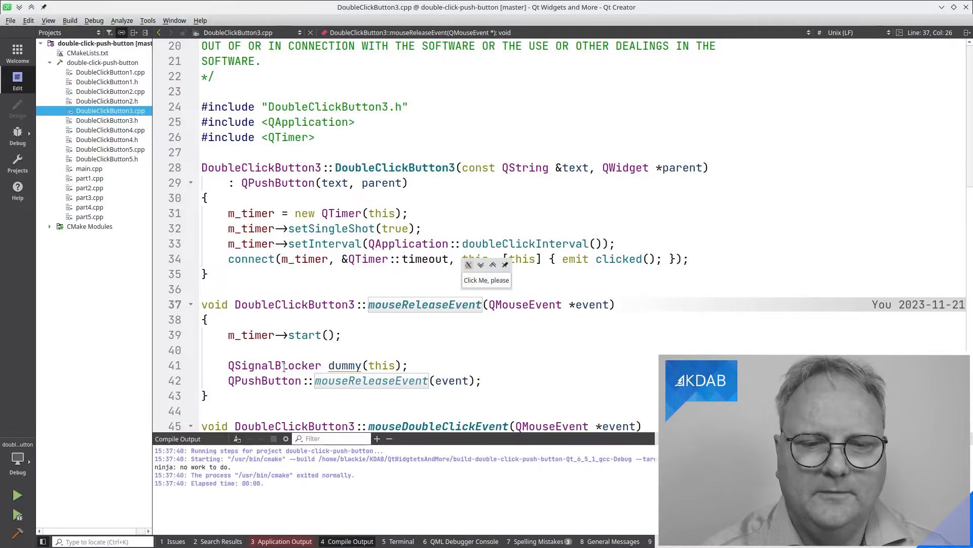
mouse_move(487, 284)
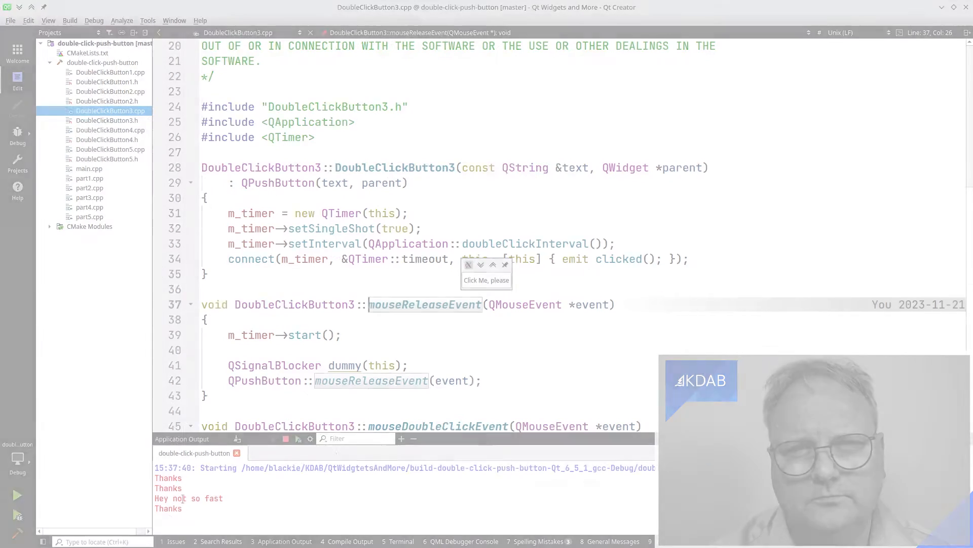
Step: Open DoubleClickButton4.cpp, press the test button once, and clear Application Output
left_click(110, 130)
type("q qpushbut")
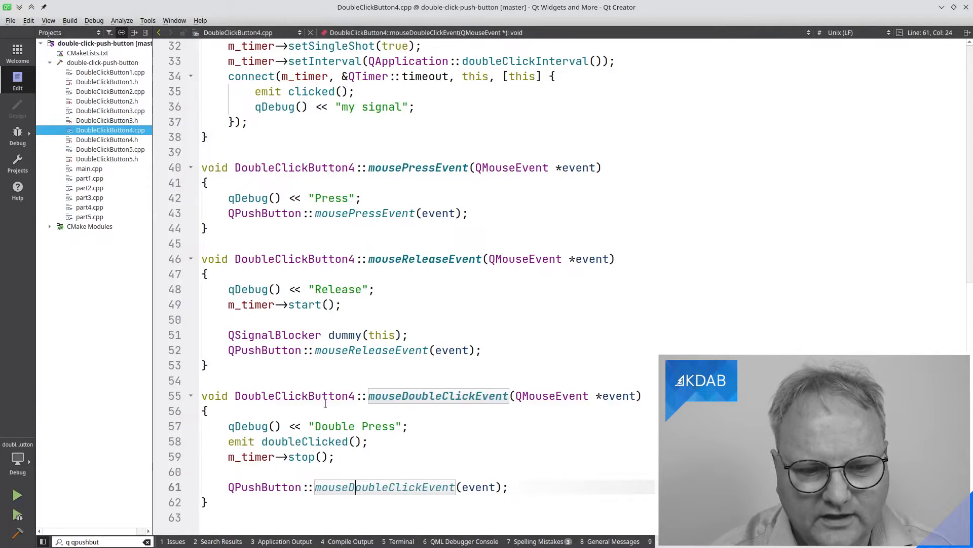
scroll("up", 3)
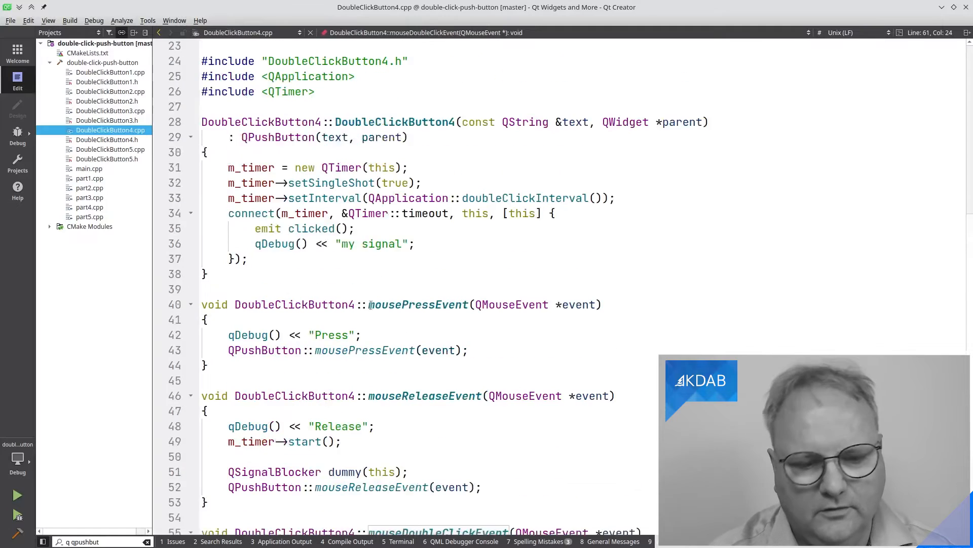
scroll("down", 3)
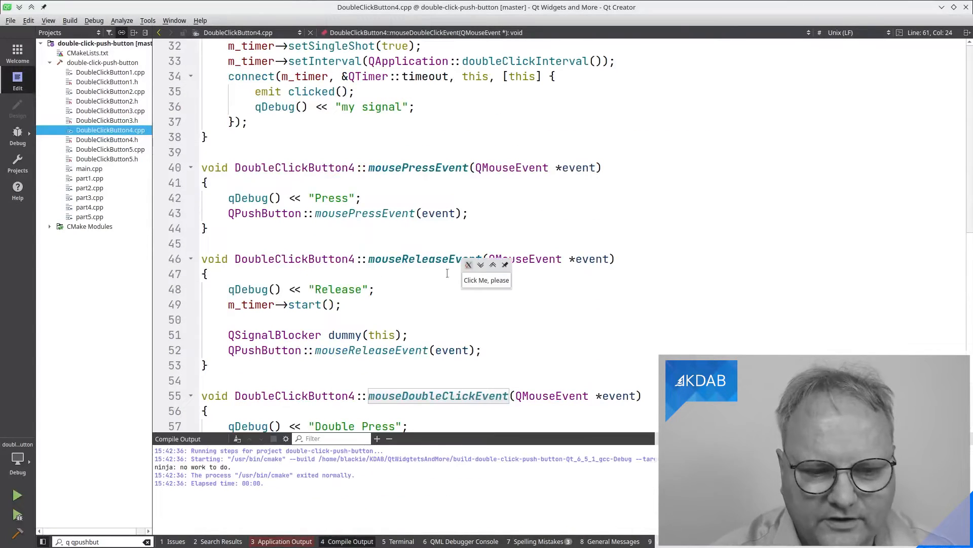
left_click(285, 541)
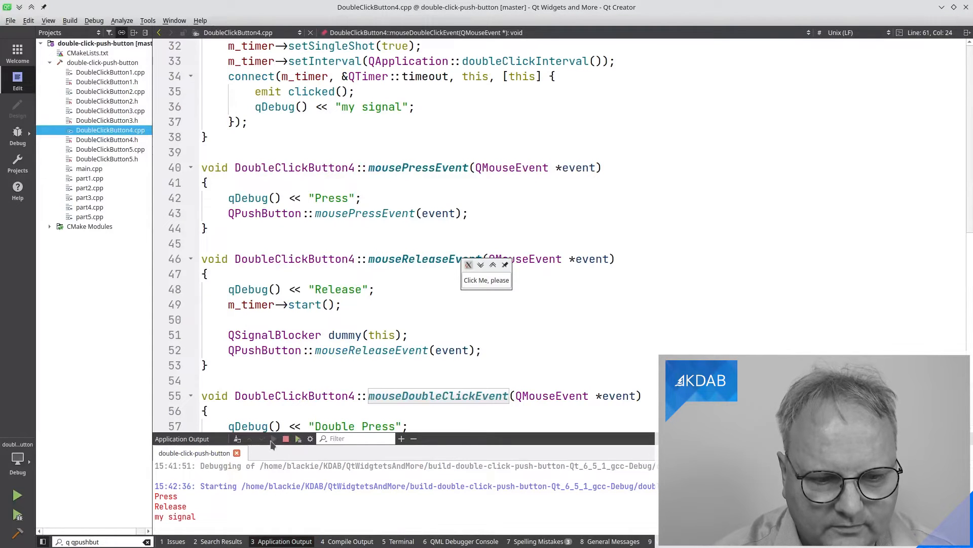
left_click(285, 438)
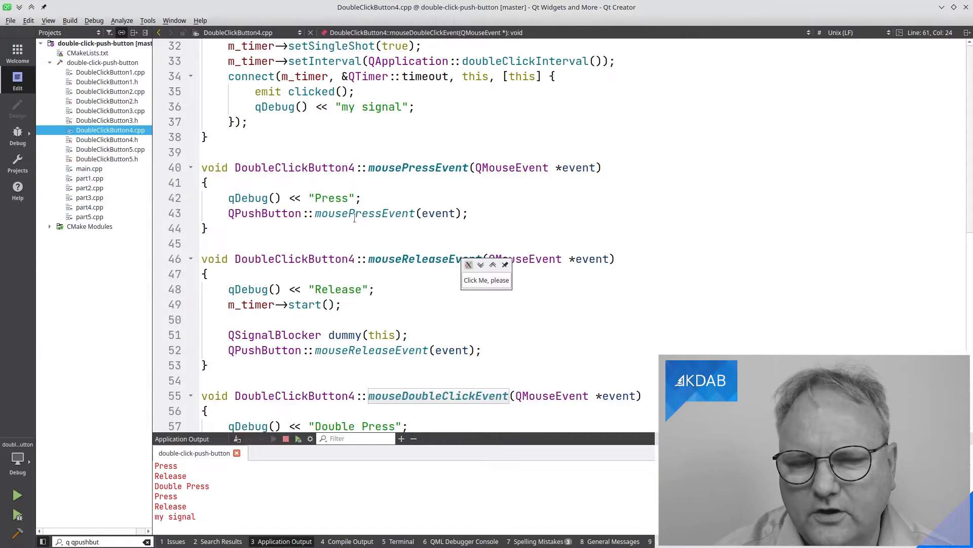
Step: Go to the base mousePressEvent call, breakpoint the Double Press line, and continue debugging
left_click(362, 213)
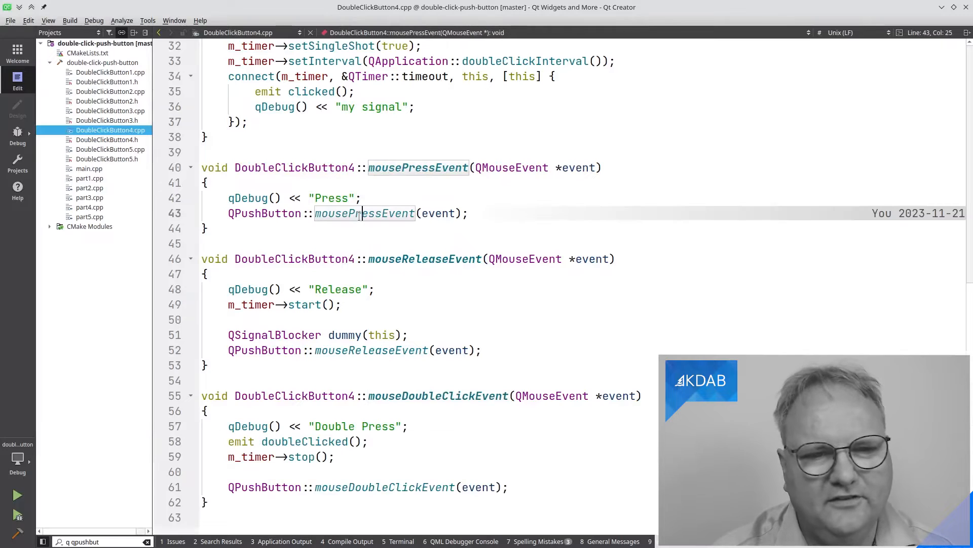
mouse_move(121, 298)
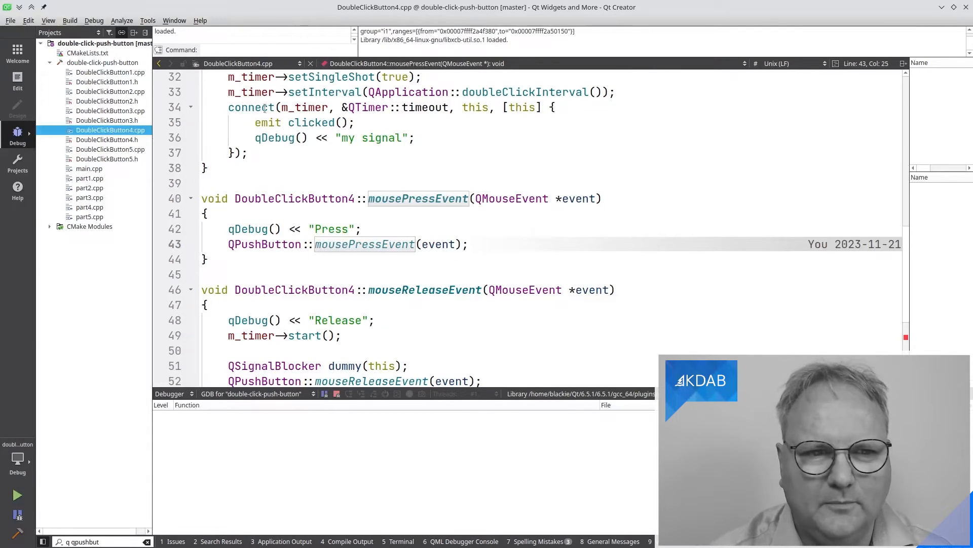
left_click(16, 495)
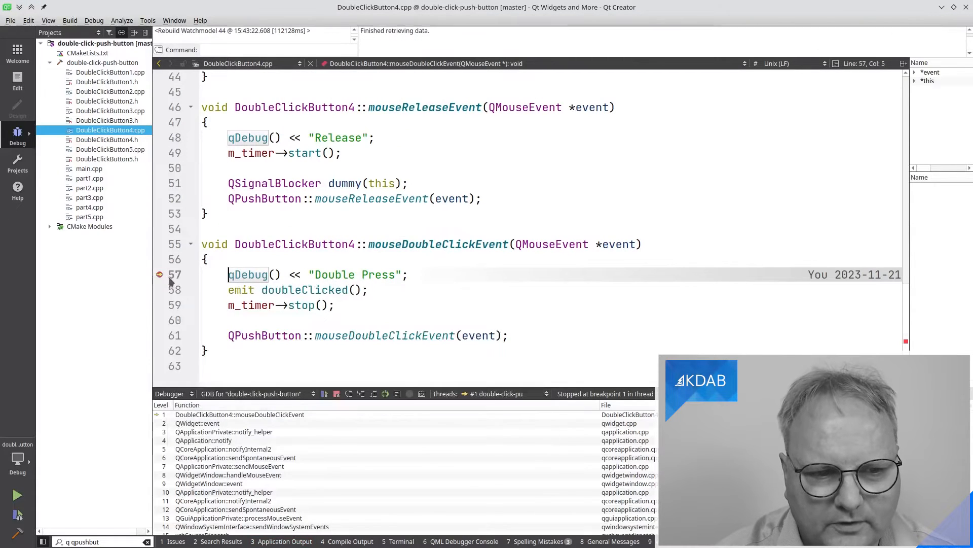
scroll("up", 3)
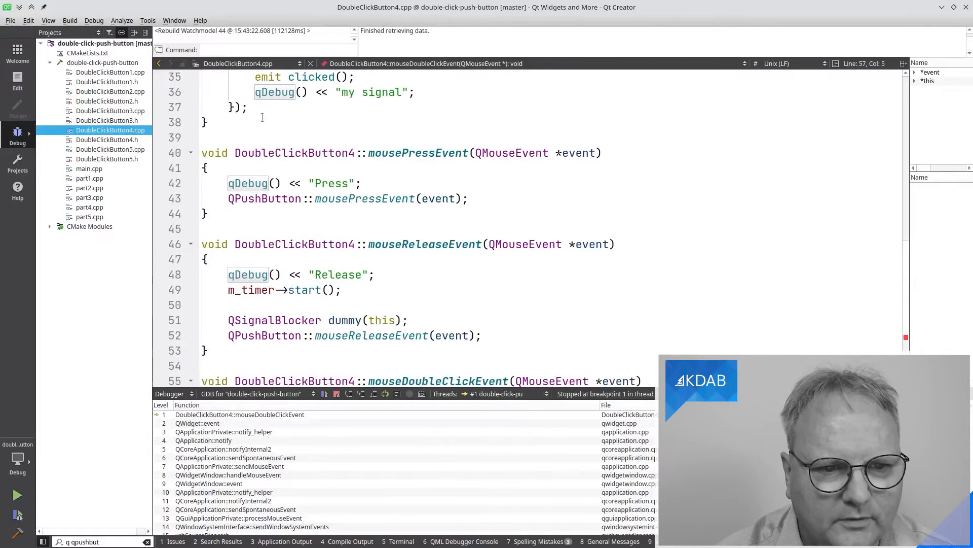
left_click(158, 183)
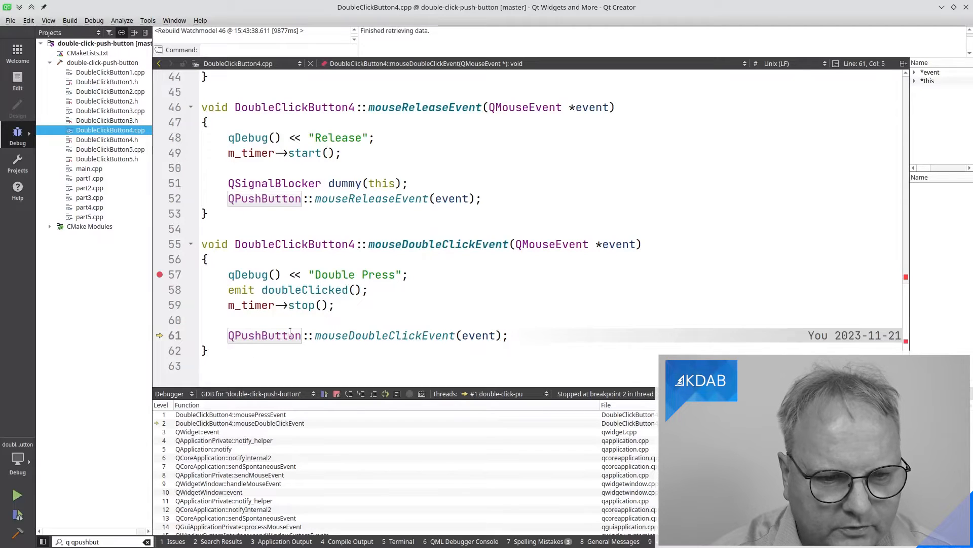
mouse_move(428, 335)
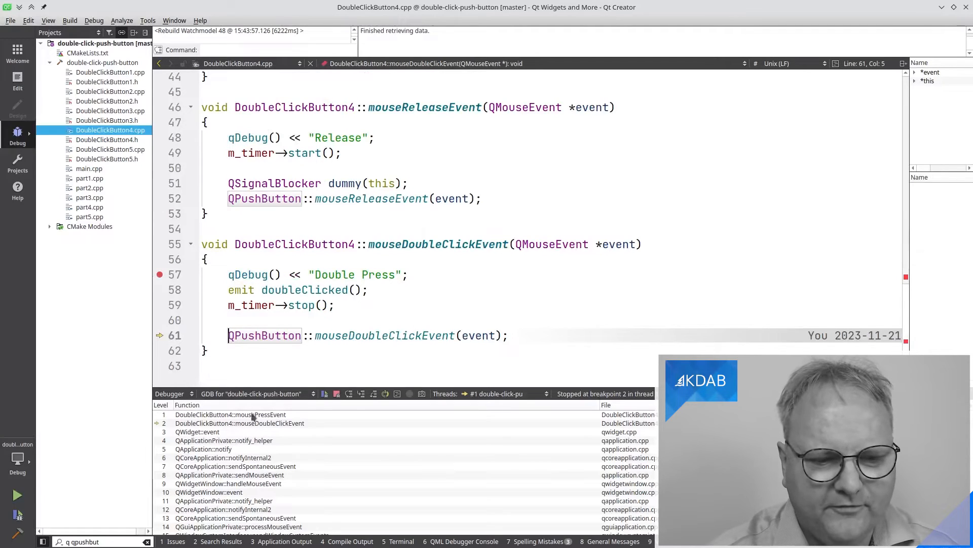
left_click(376, 335)
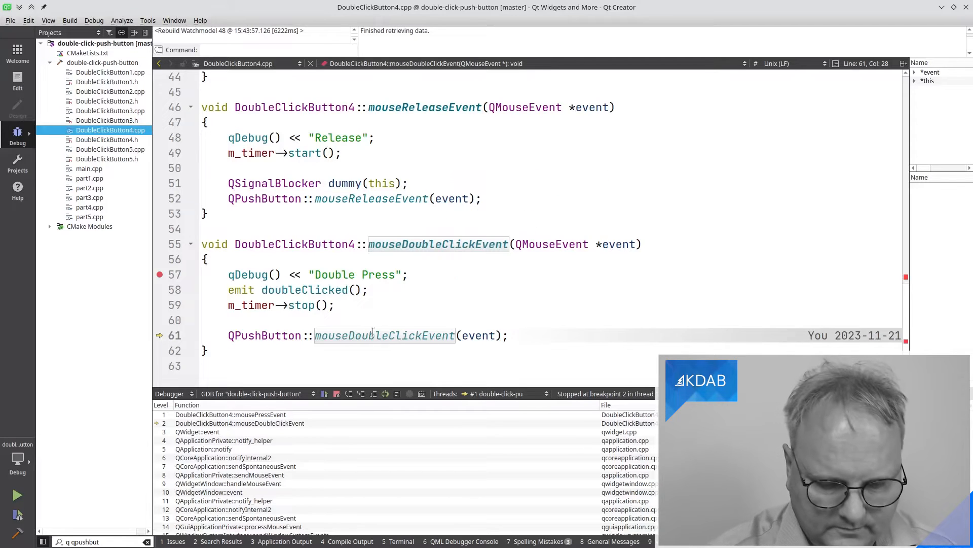
Step: Search 'qwid' and jump to QWidget::mouseDoubleClickEvent in qwidget.cpp
type("qwid")
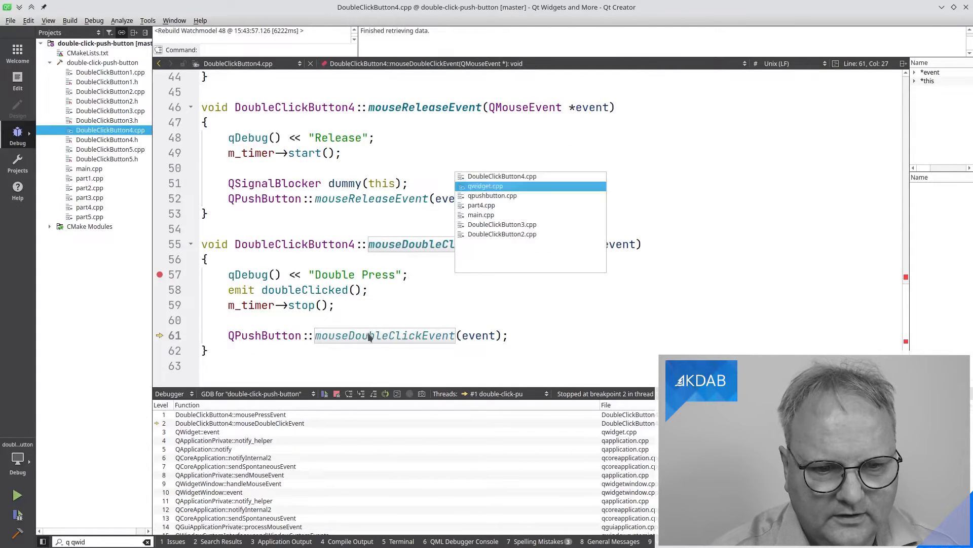
left_click(485, 186)
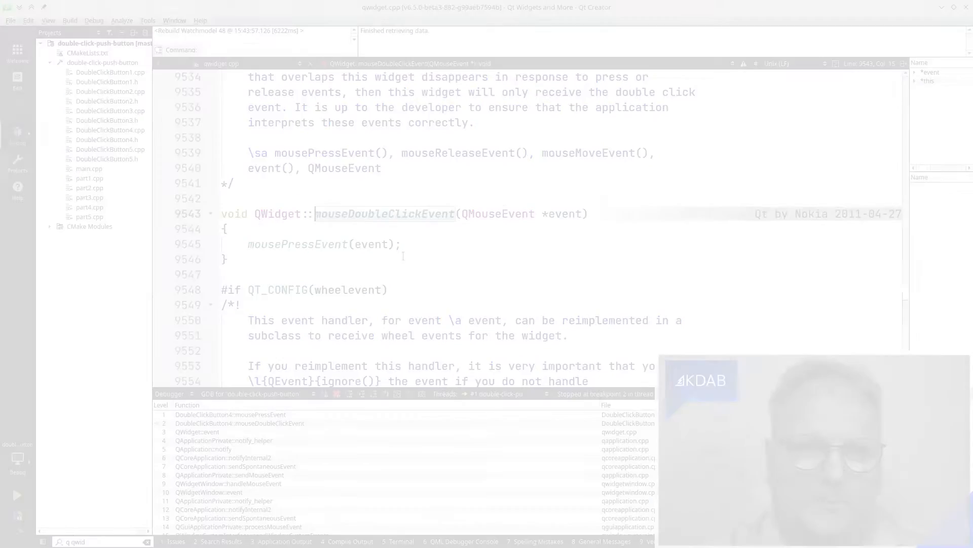
Step: Return to DoubleClickButton4.cpp and press the test button in the rerun app
left_click(110, 130)
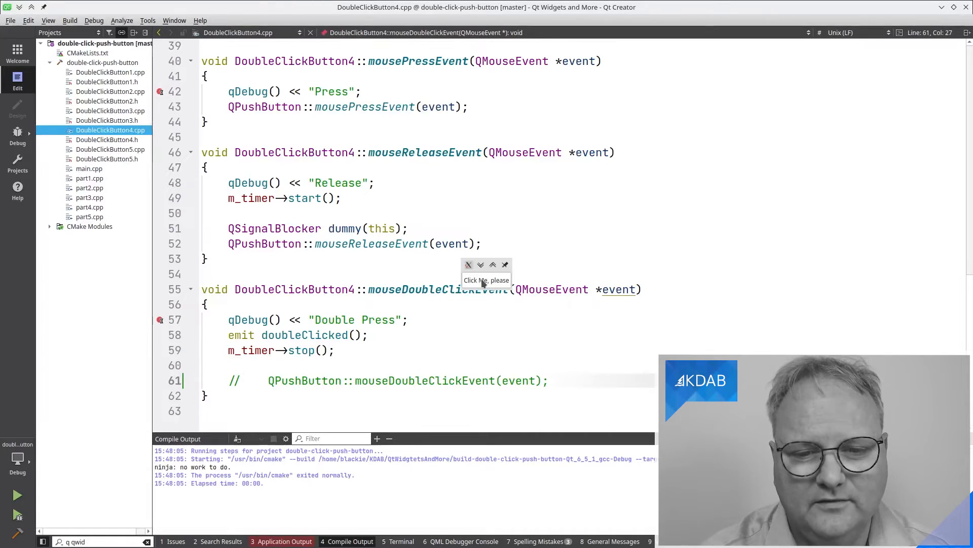
left_click(284, 541)
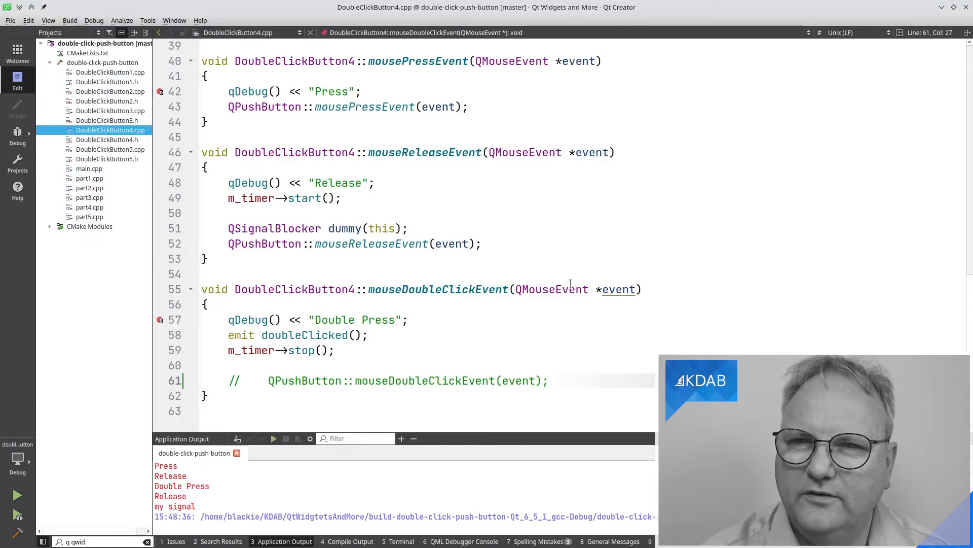
Step: Select DoubleClickButton5.cpp in the Projects tree to review its m_blockNextRelease release handler
left_click(110, 149)
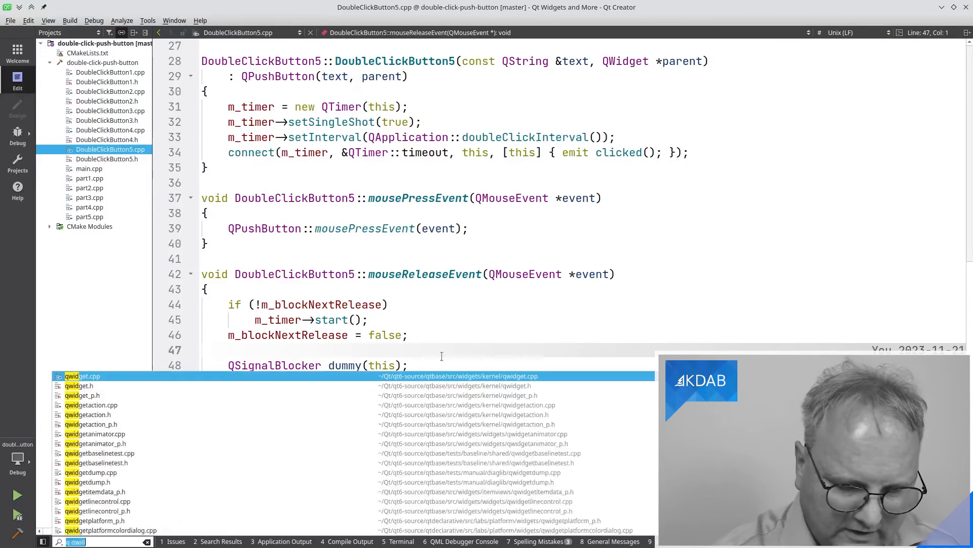
type("qpush")
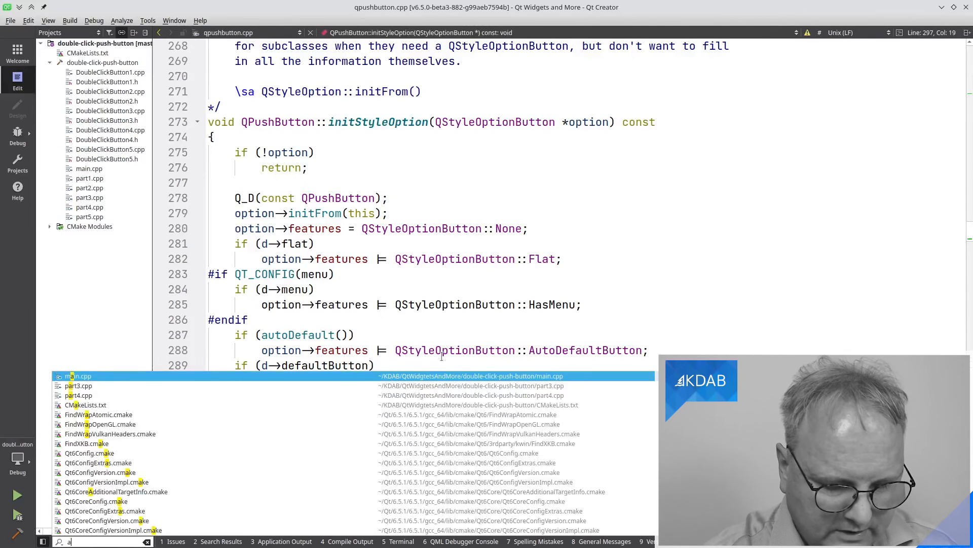
type("bst")
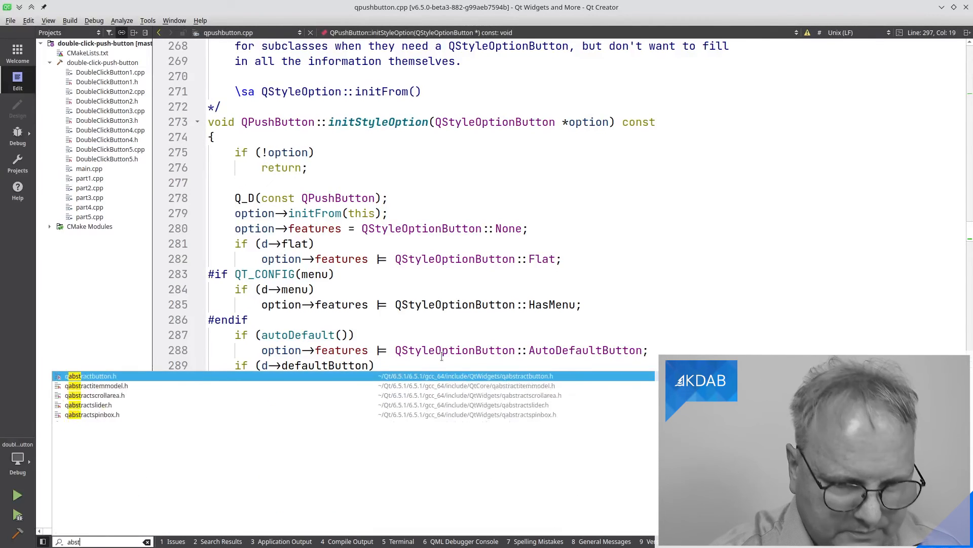
type("ract")
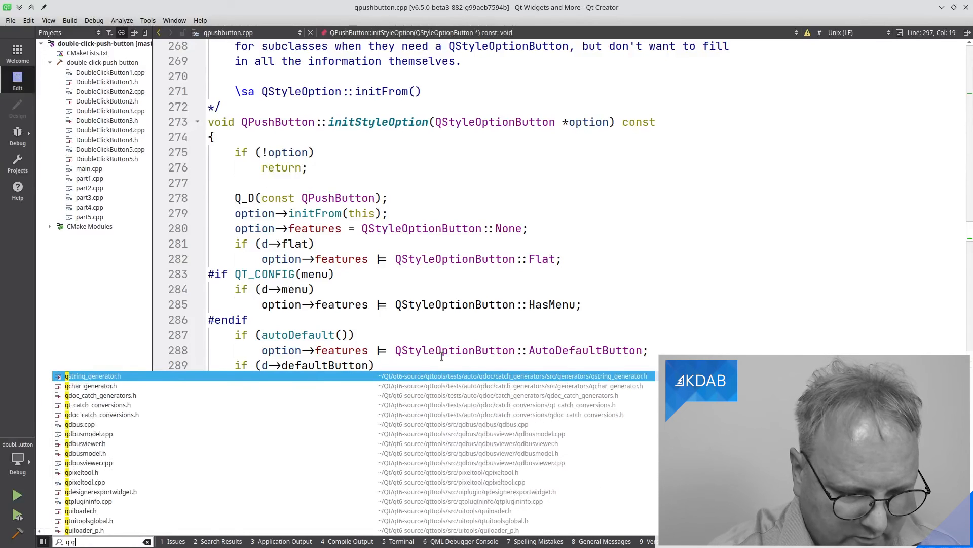
type("abstractbut")
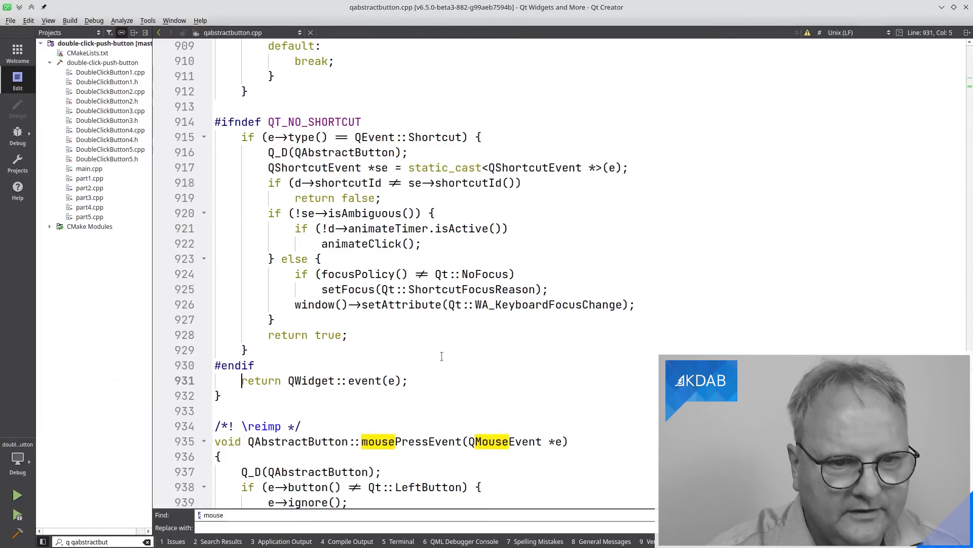
scroll("down", 3)
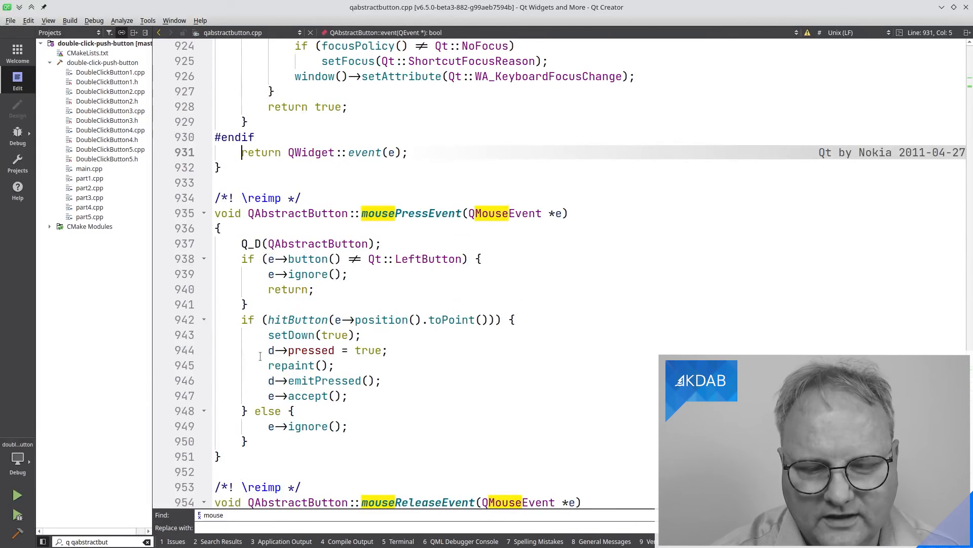
scroll("down", 3)
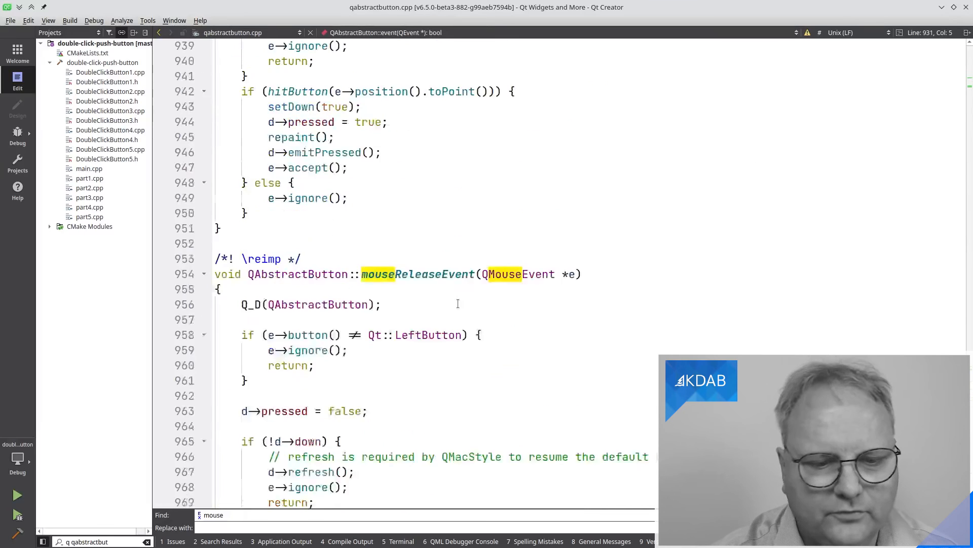
scroll("down", 3)
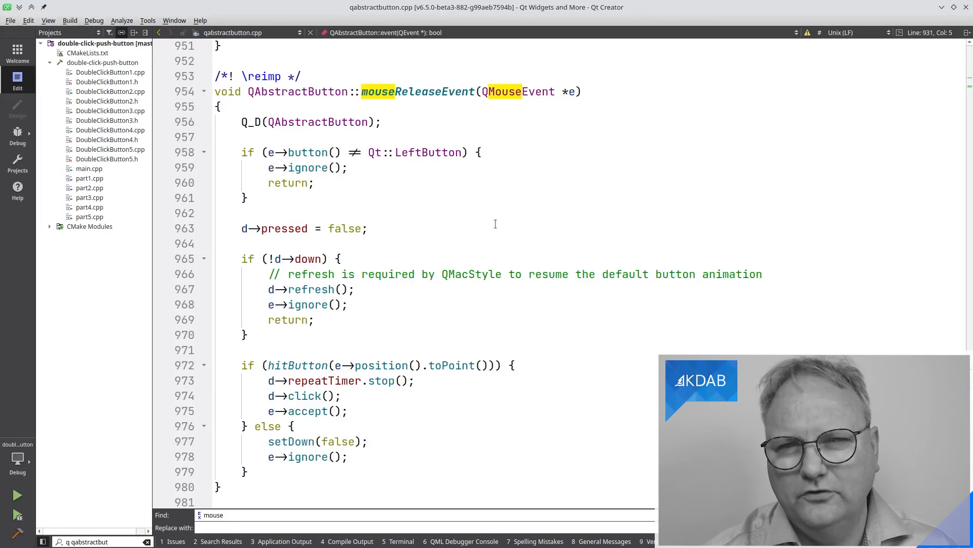
mouse_move(393, 329)
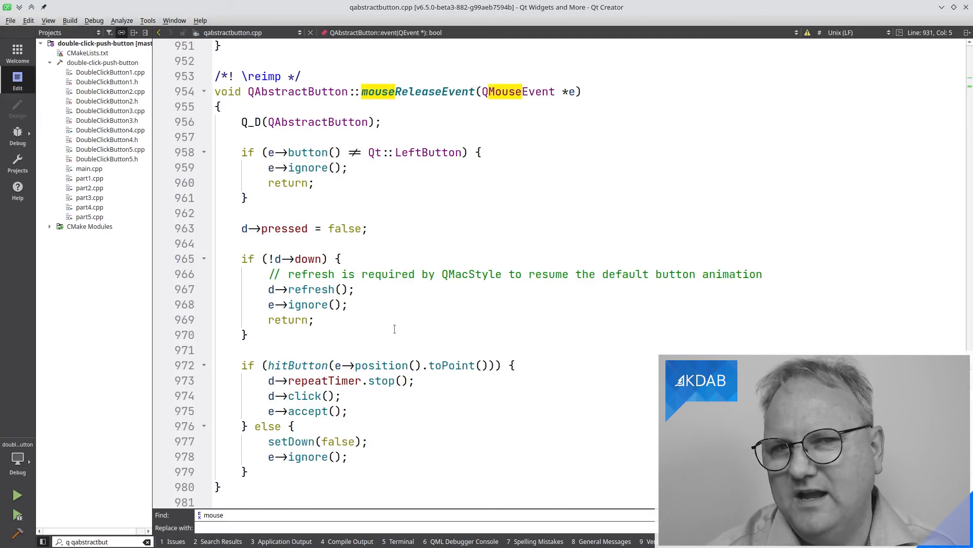